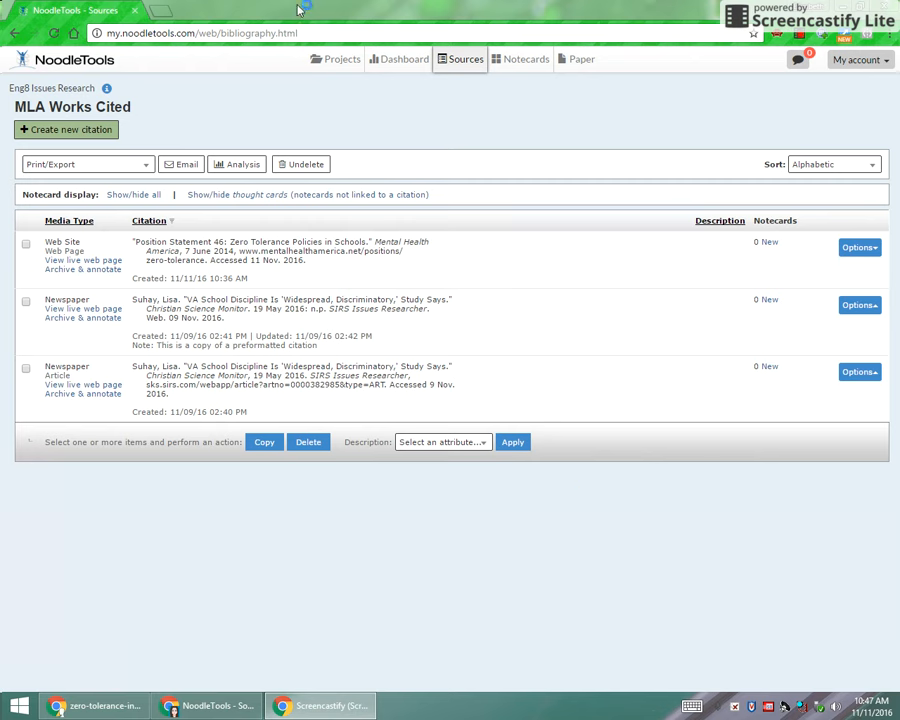
mouse_move(345, 11)
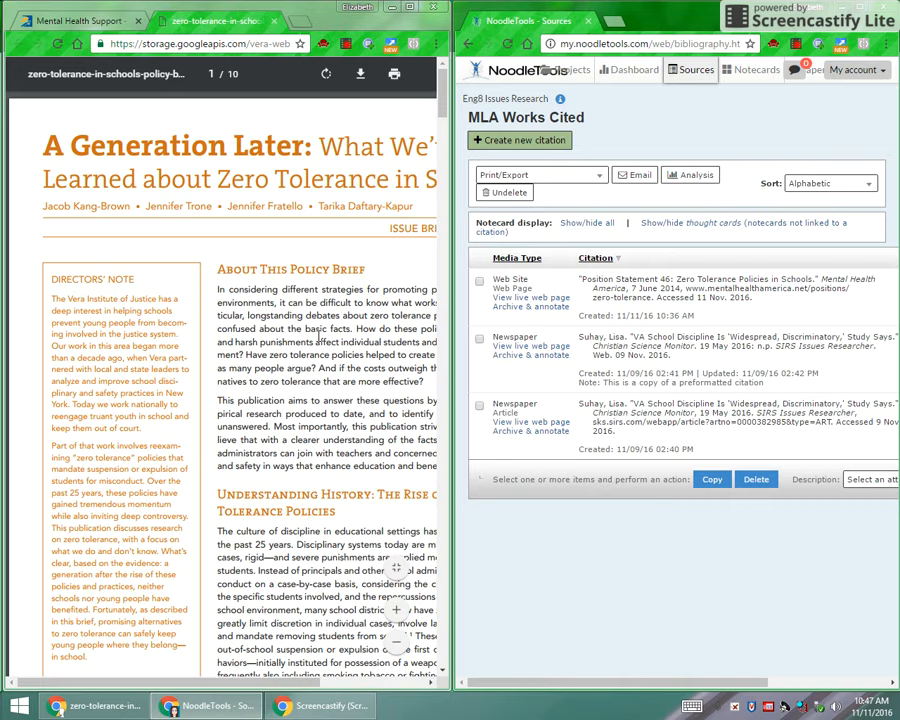
Scroll the Works Cited list to view its three citations beside the Vera PDF.
scroll("down", 3)
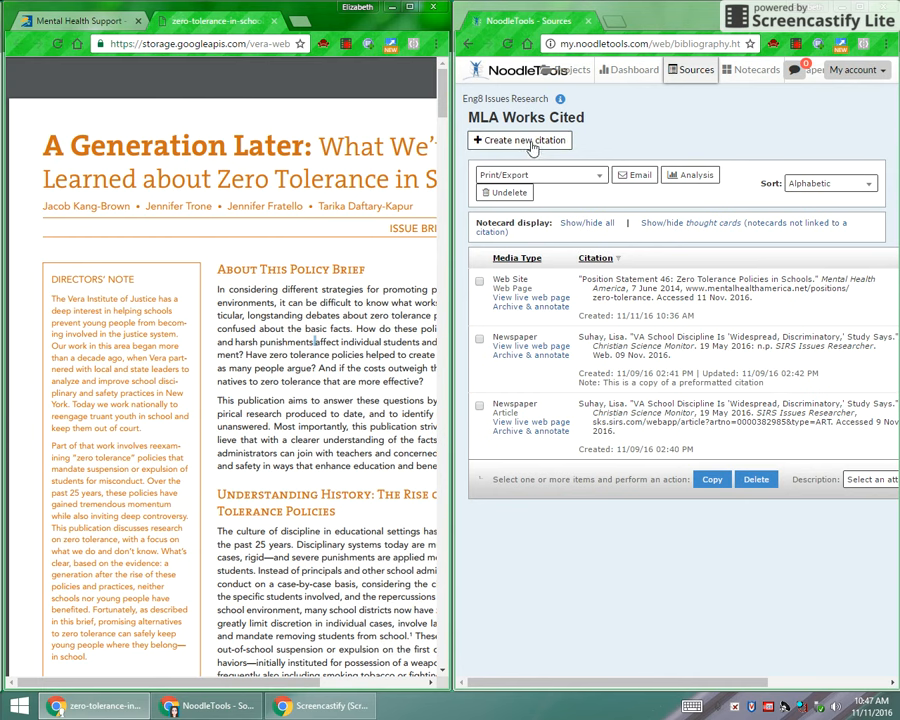
Create a new citation located on a website and reveal the source-type choices.
left_click(519, 140)
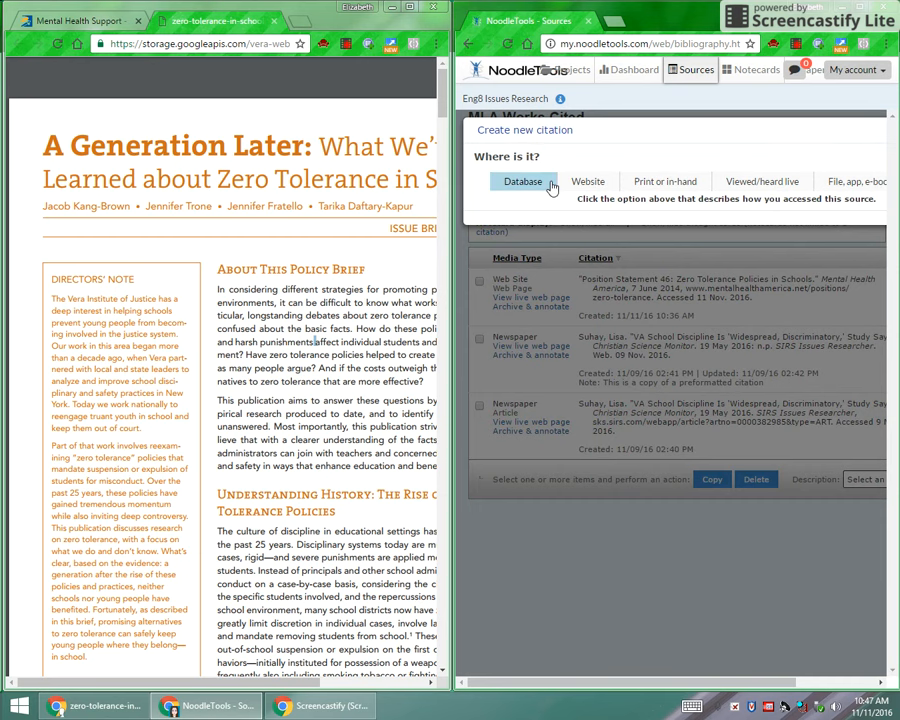
left_click(588, 181)
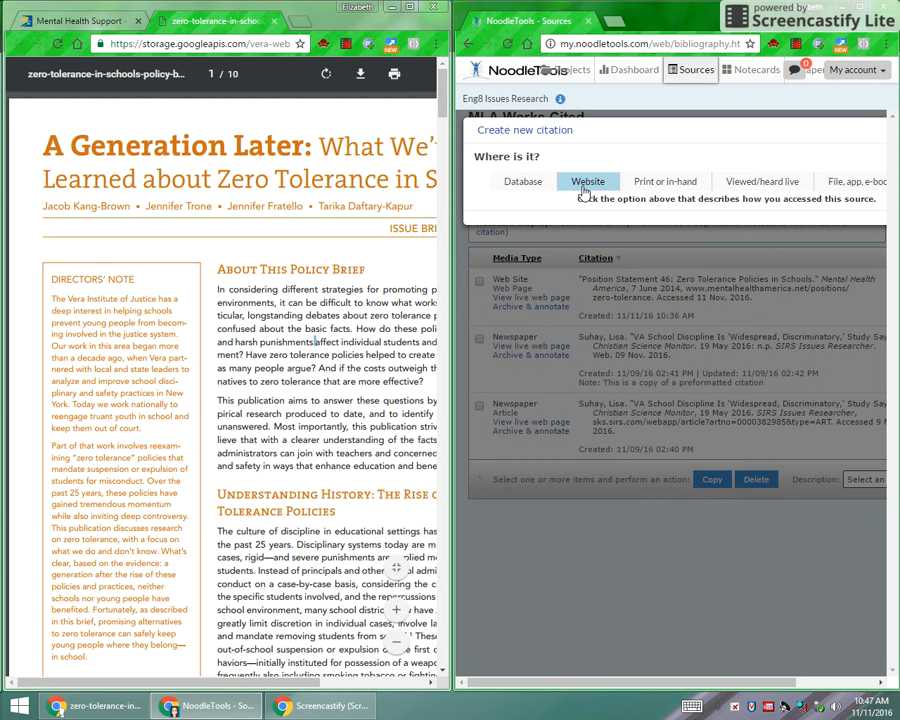
left_click(588, 181)
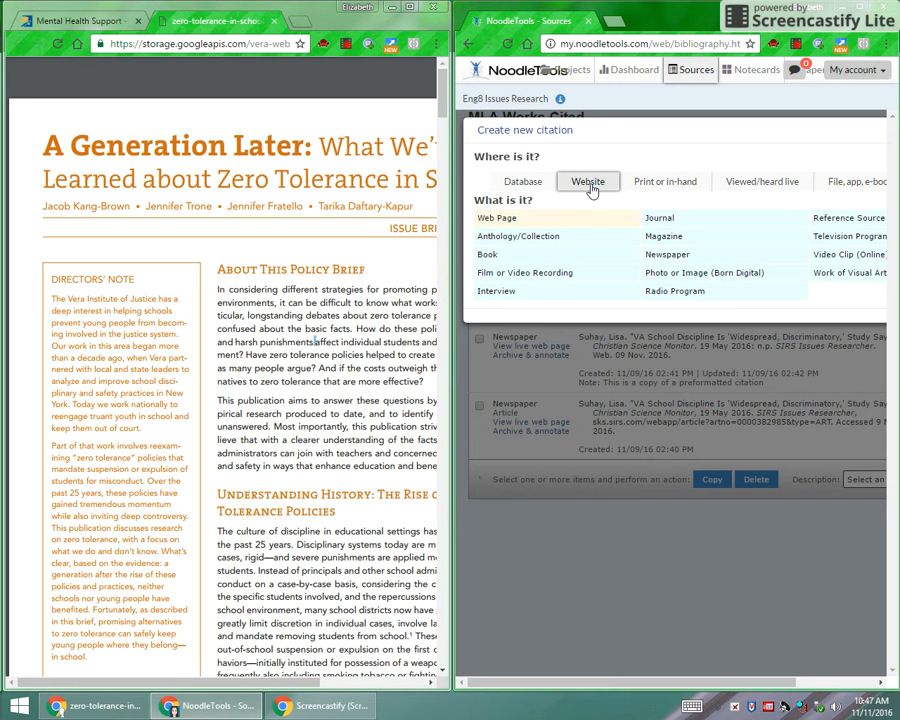
mouse_move(595, 243)
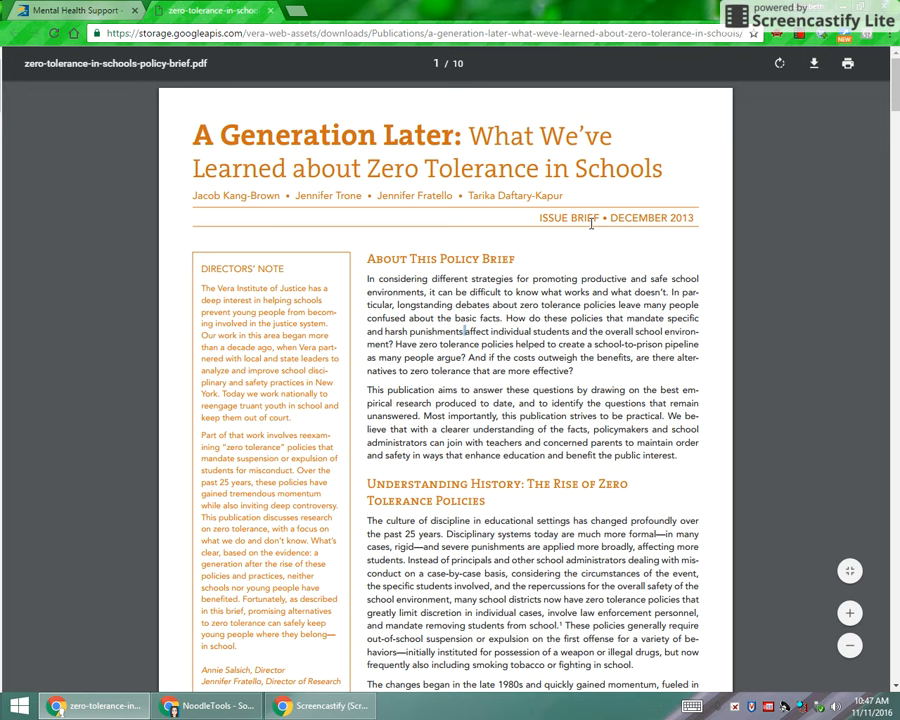
Maximize the brief and scroll page 1 to the Vera Institute of Justice banner.
double_click(570, 218)
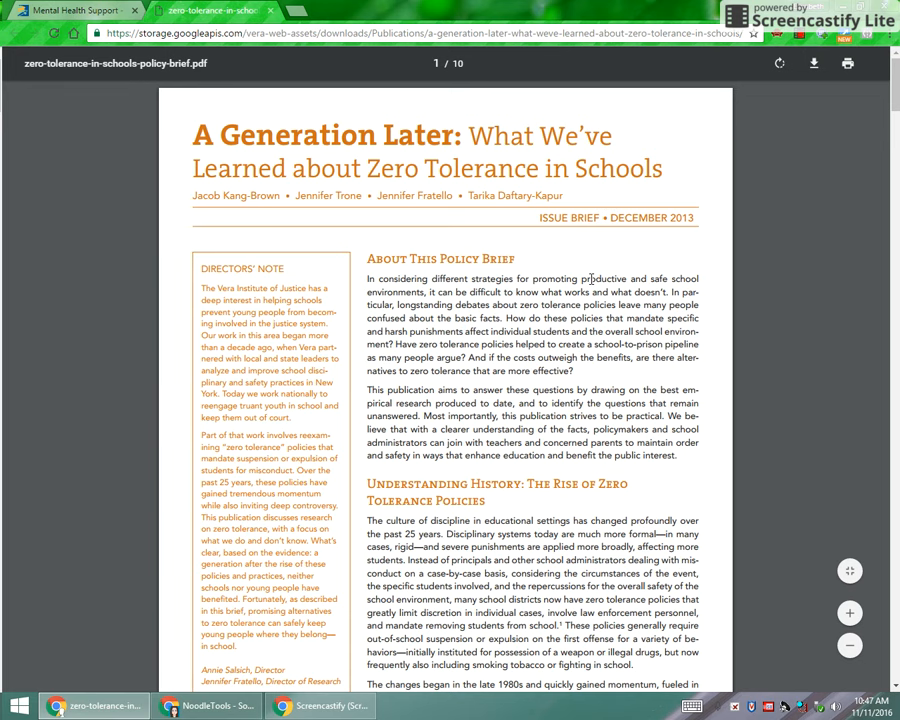
scroll("down", 3)
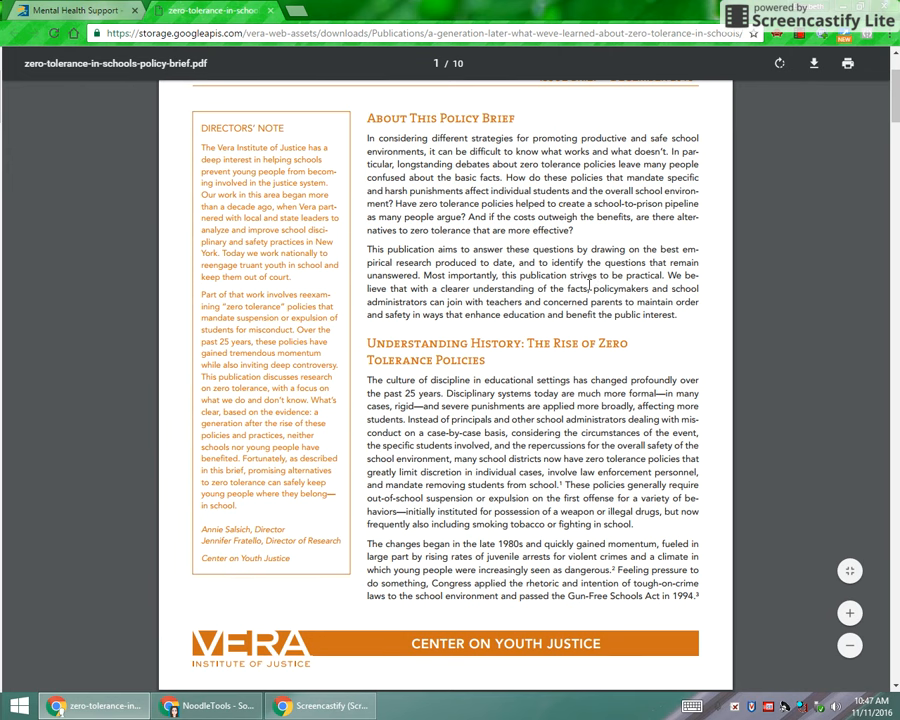
scroll("down", 3)
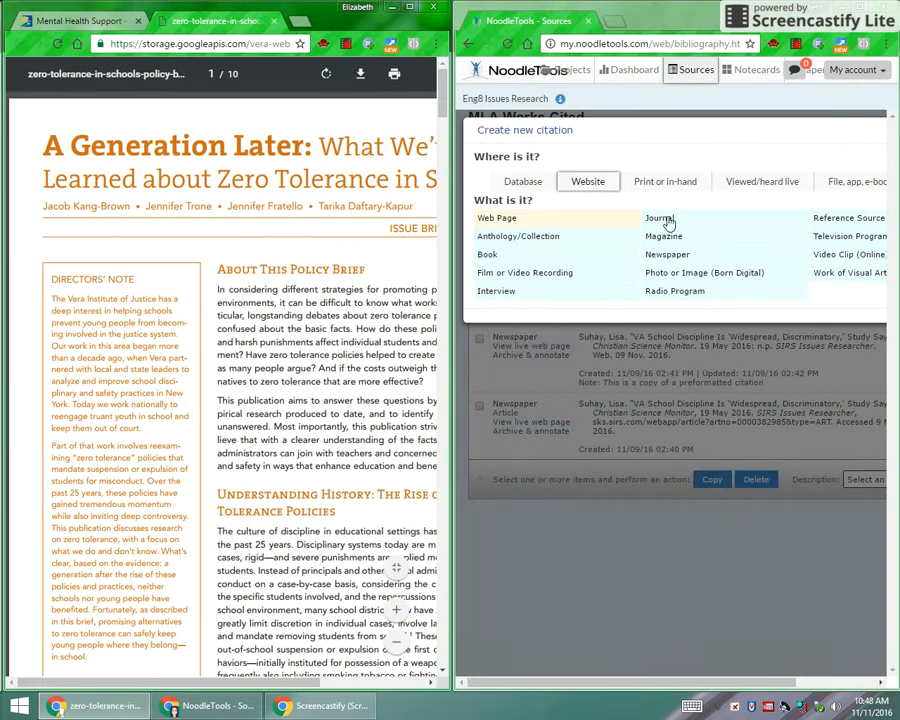
Pick a source type, review the guidance, and switch to the Journal form.
left_click(665, 236)
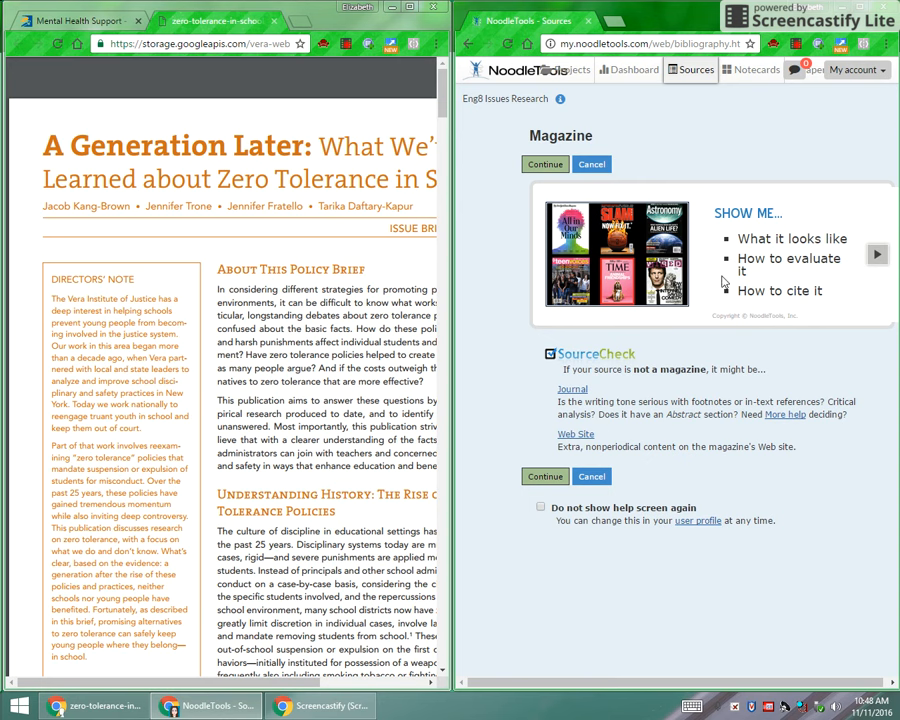
mouse_move(680, 370)
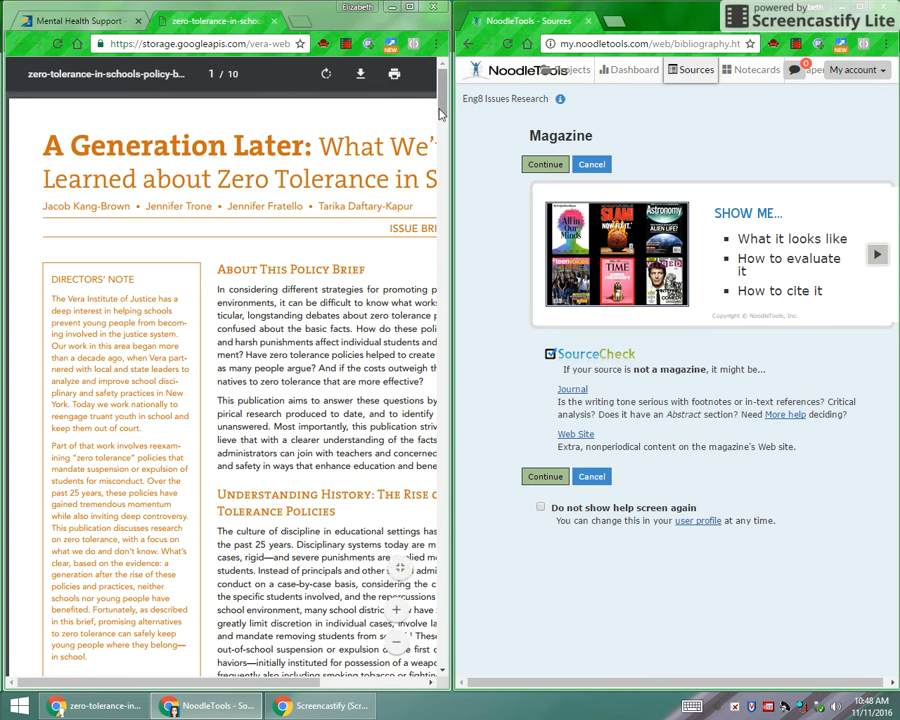
scroll("down", 3)
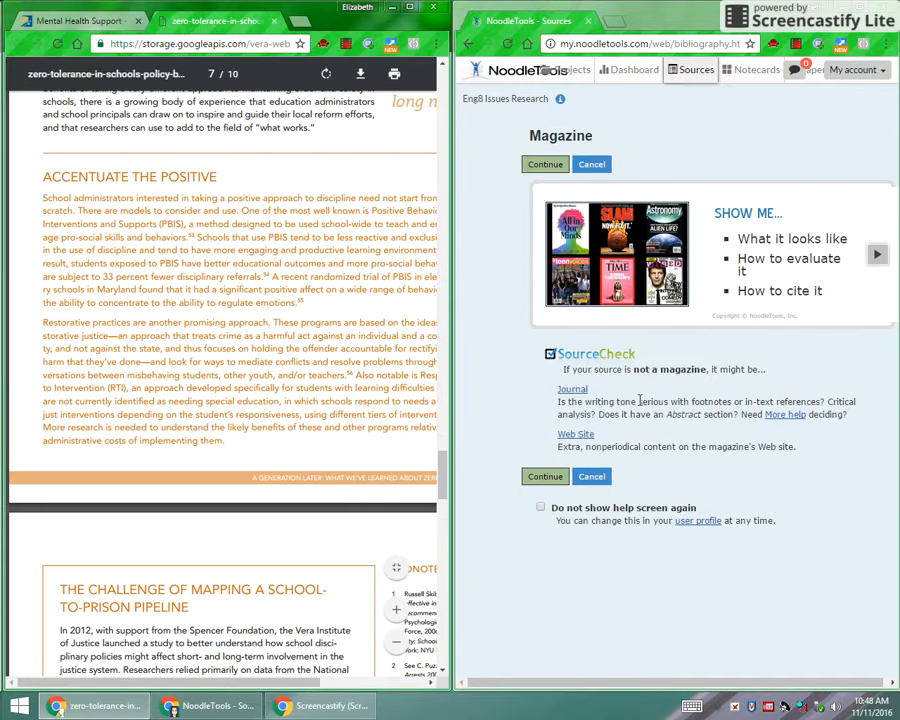
left_click(545, 164)
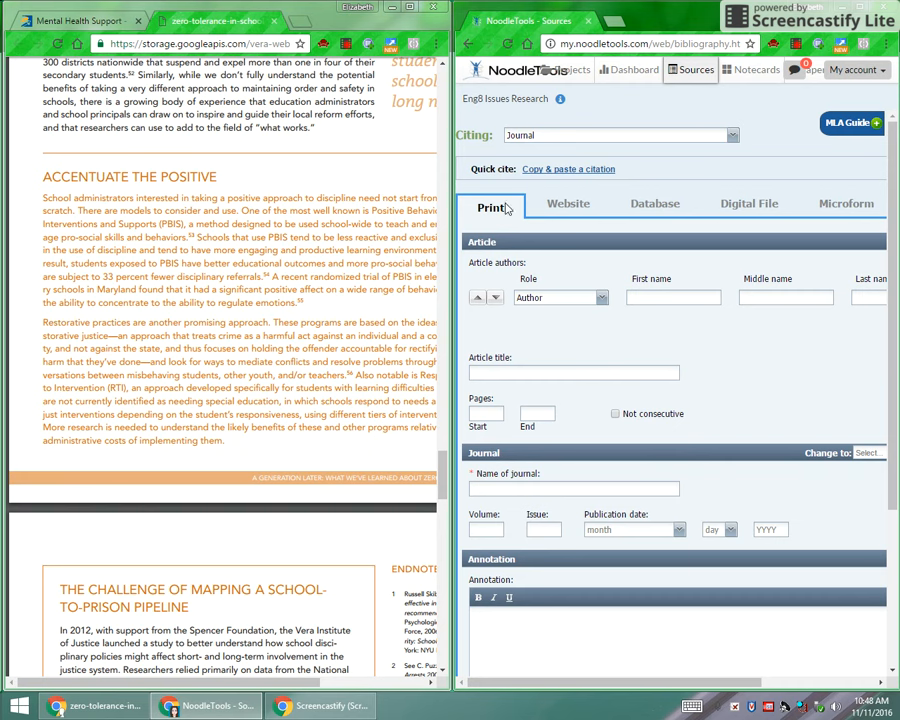
Mark the journal as accessed via Website and add a fourth author row.
left_click(567, 205)
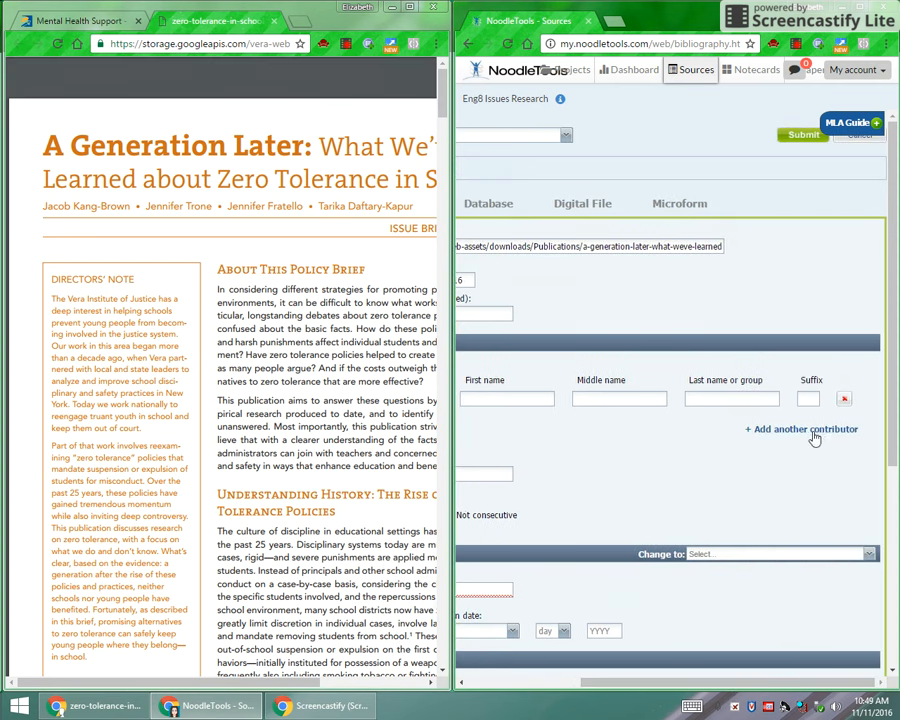
mouse_move(800, 444)
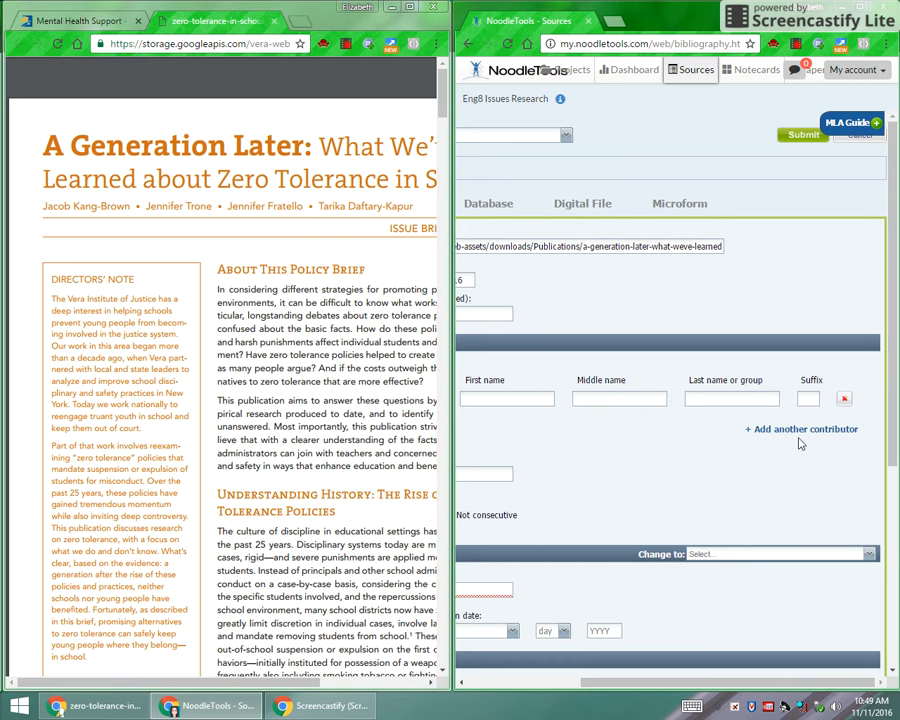
left_click(801, 428)
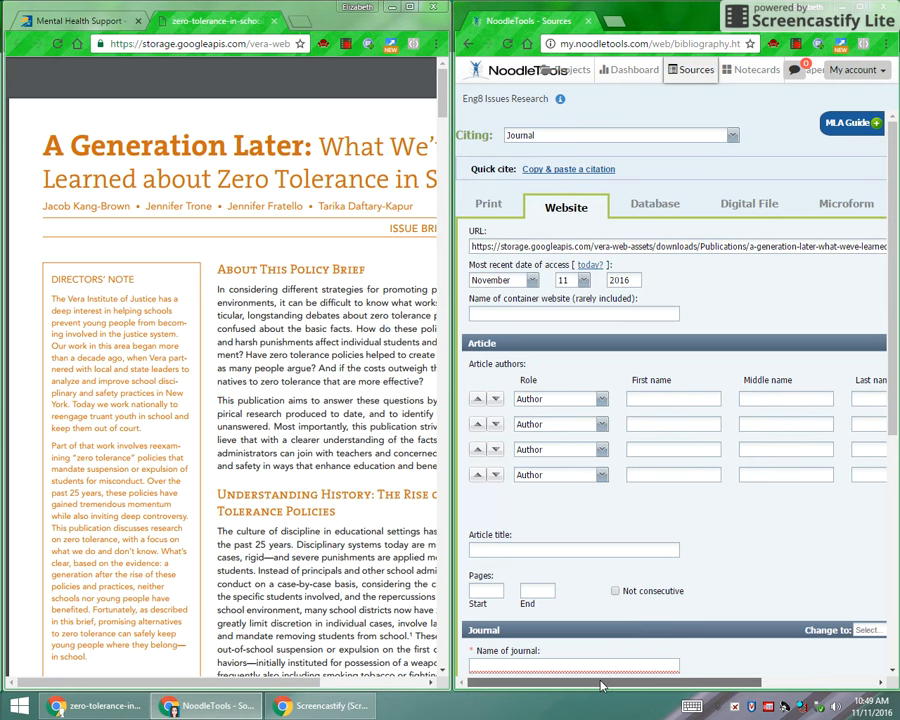
mouse_move(823, 544)
type("Daftary-Kapur")
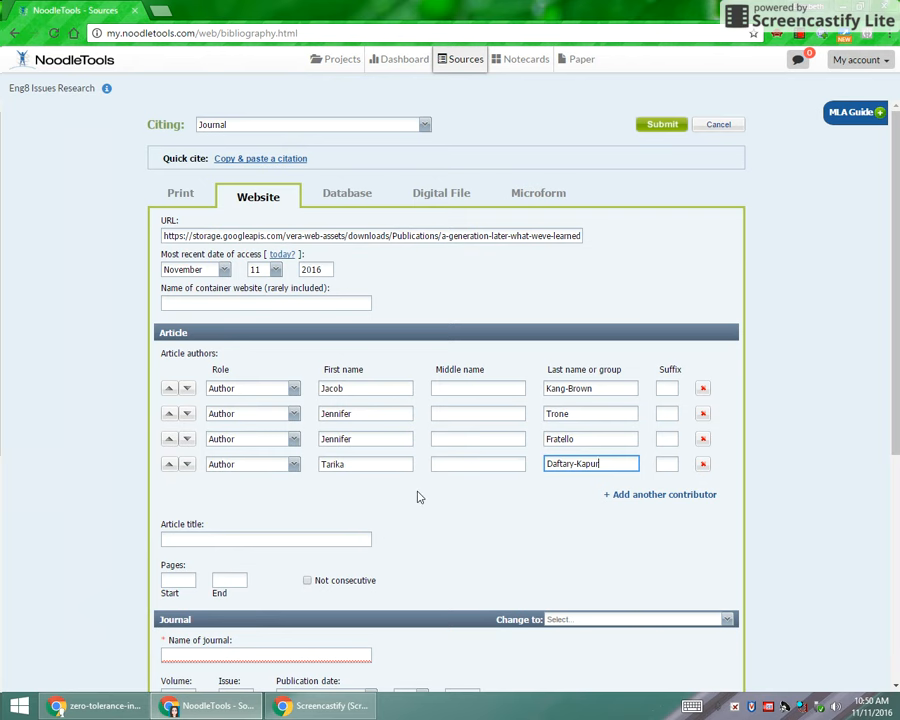
mouse_move(256, 633)
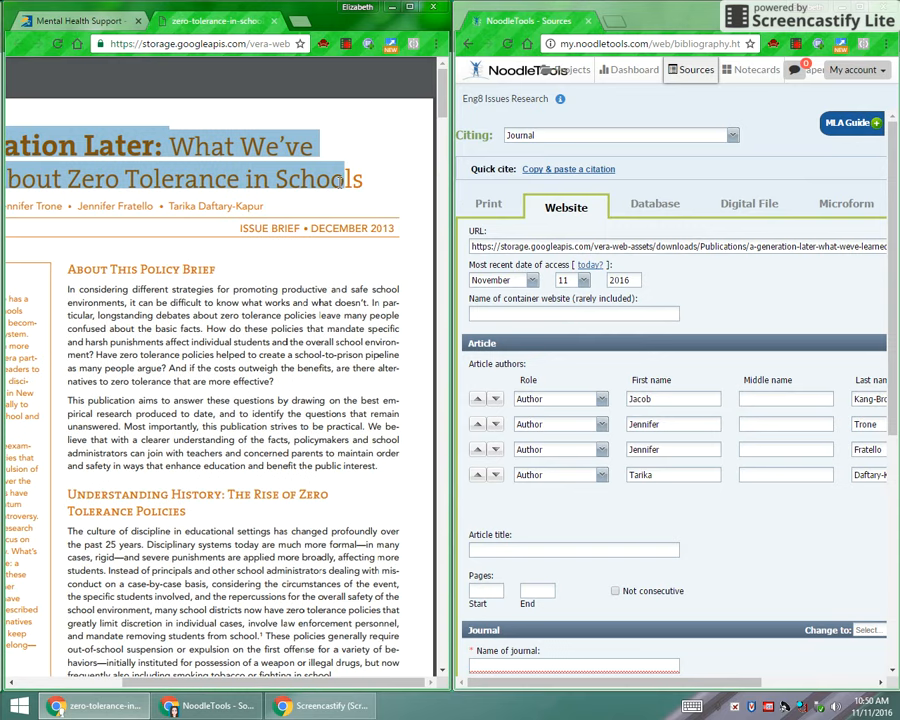
mouse_move(378, 190)
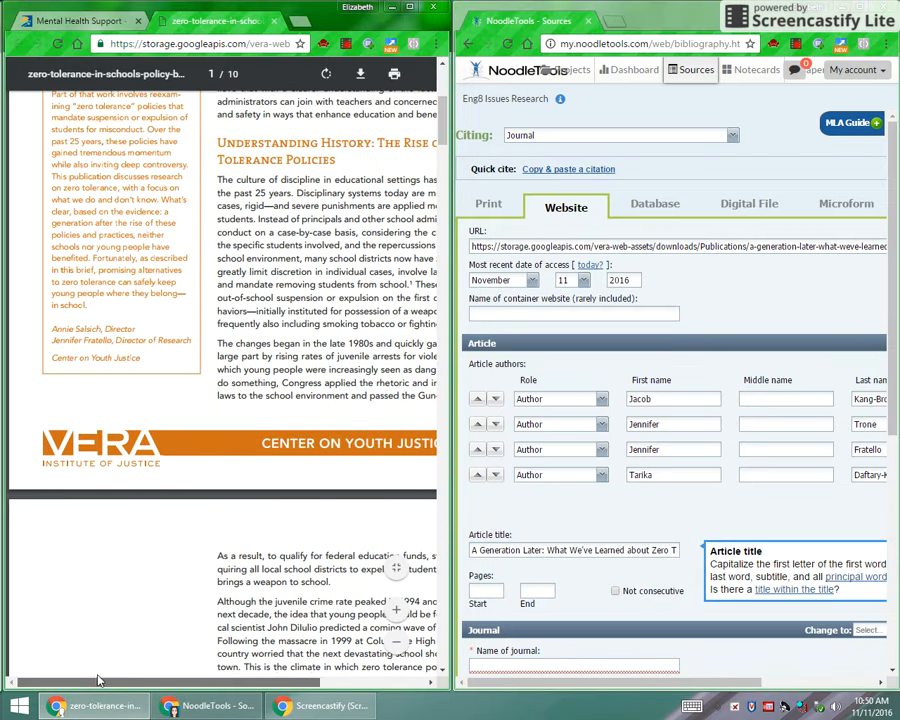
Scroll the form after pasting title 'A Generation Later: What We've Learned about Zero Tolerance in Schools'.
scroll("down", 3)
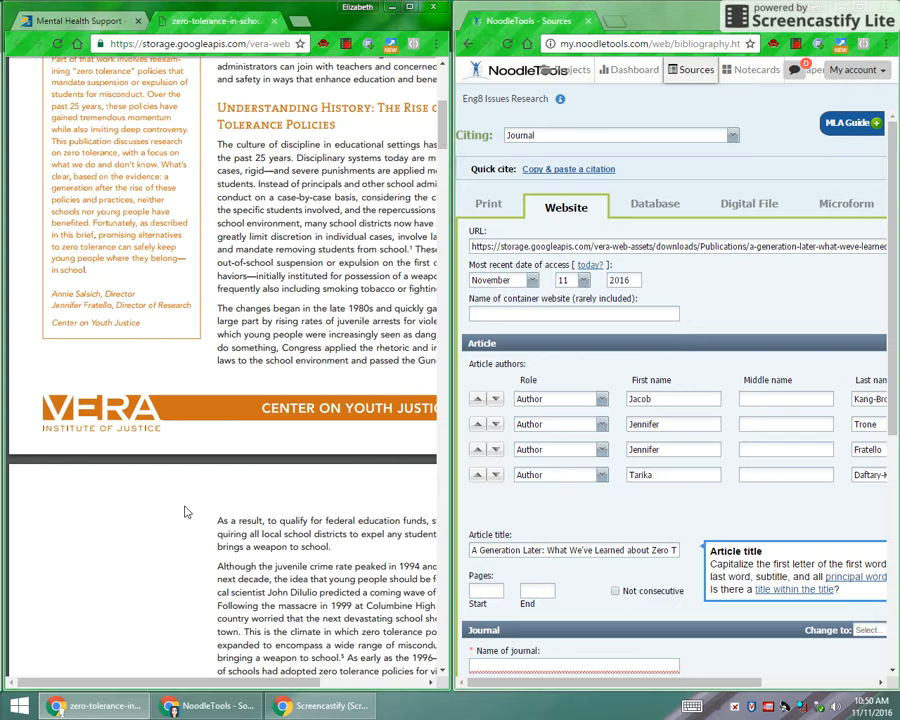
scroll("down", 3)
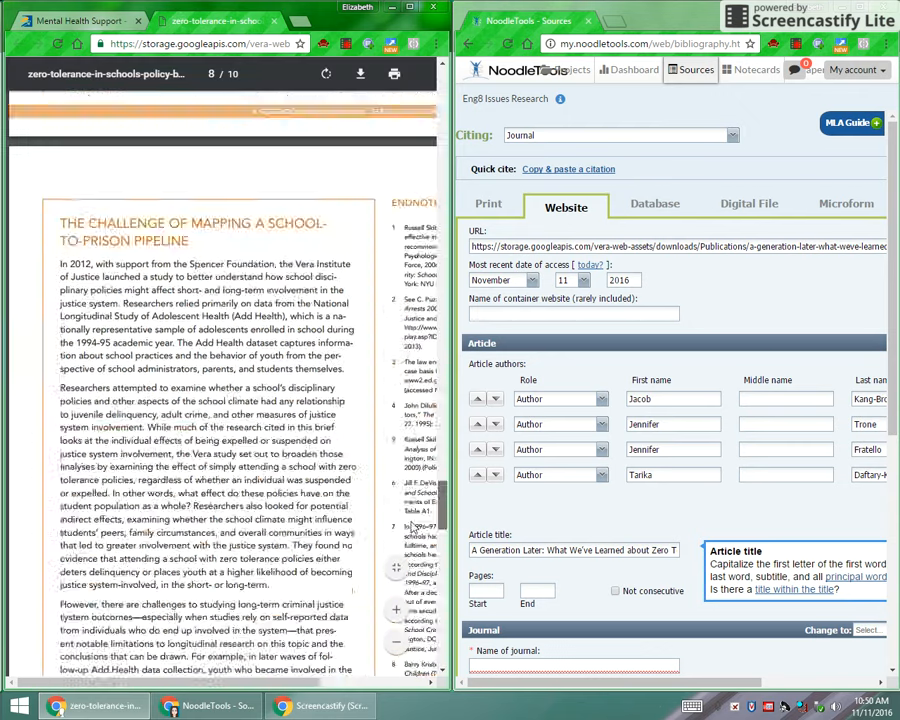
scroll("down", 3)
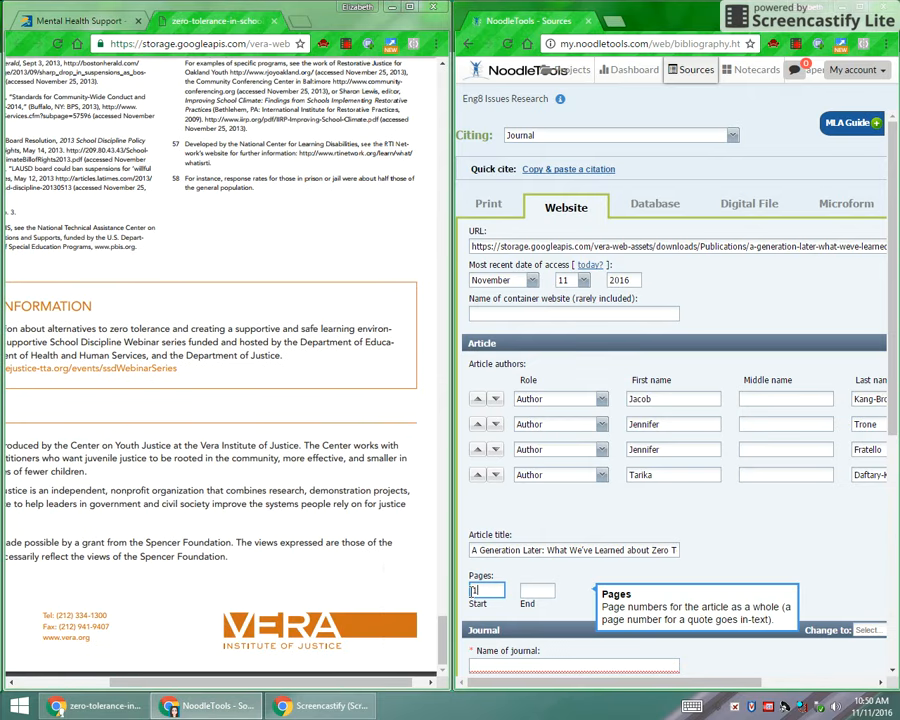
Enter 10 as the end page, completing pages 1–10, and scroll down.
type("10")
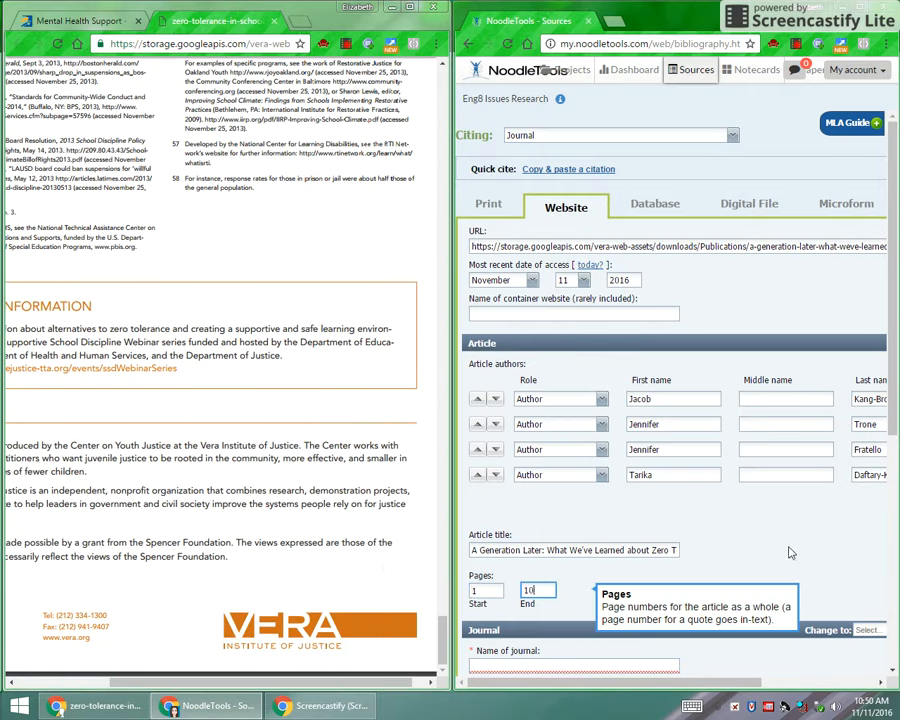
scroll("down", 3)
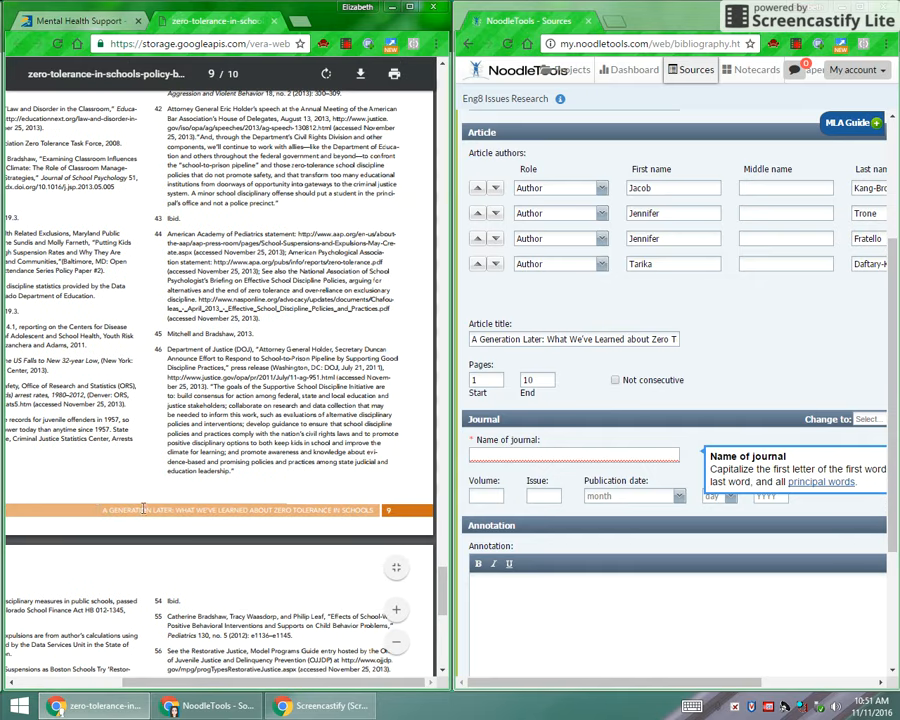
mouse_move(284, 507)
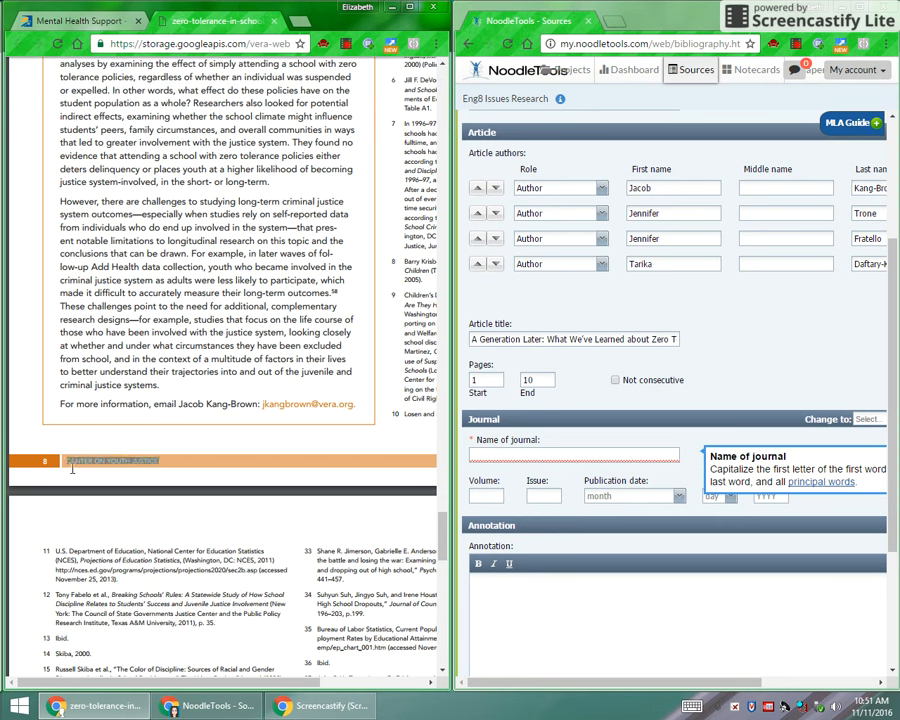
Enter 'CENTER ON YOUTH JUSTICE' as the name of the journal.
left_click(579, 454)
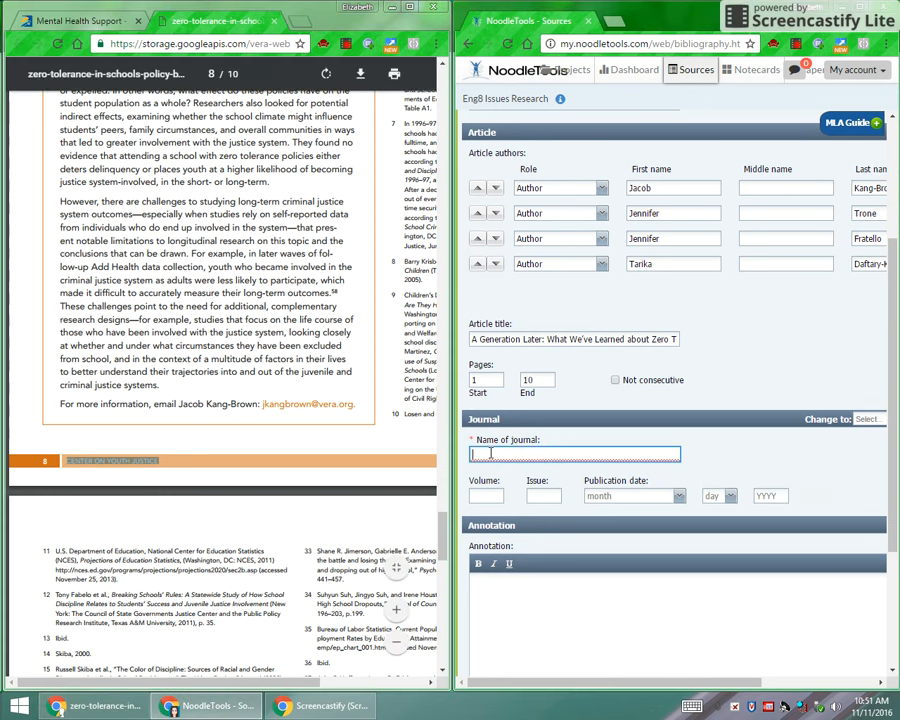
type("CENTER ON YOUTH JUSTICE")
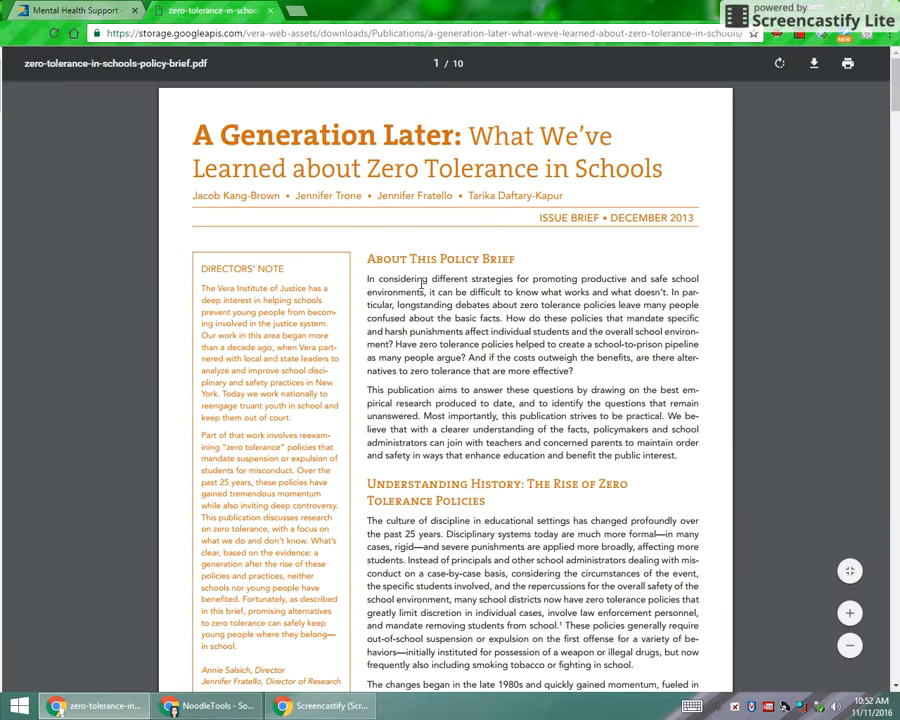
mouse_move(607, 222)
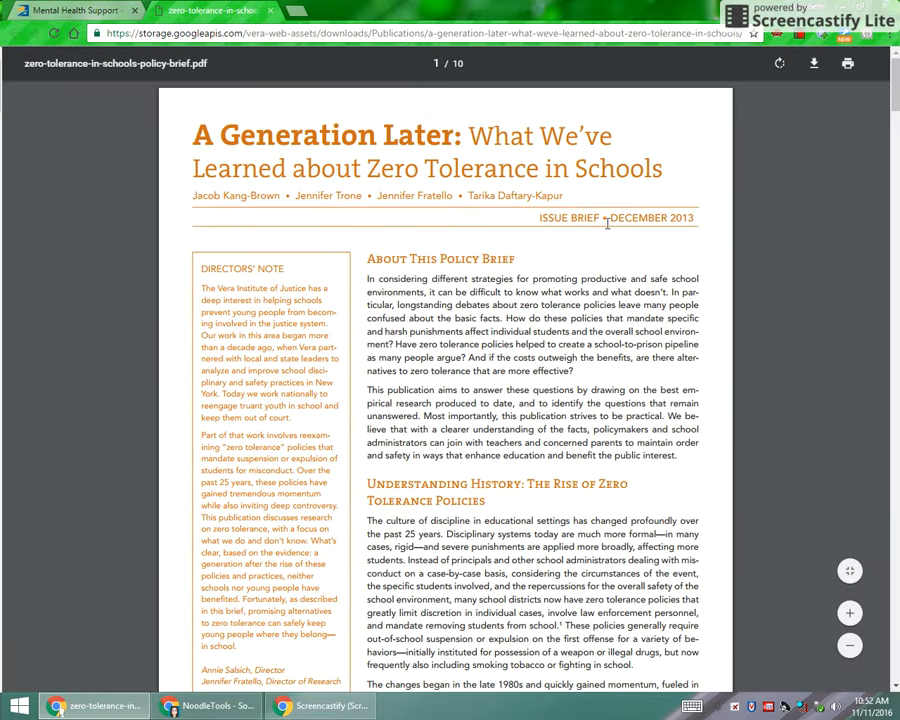
mouse_move(703, 223)
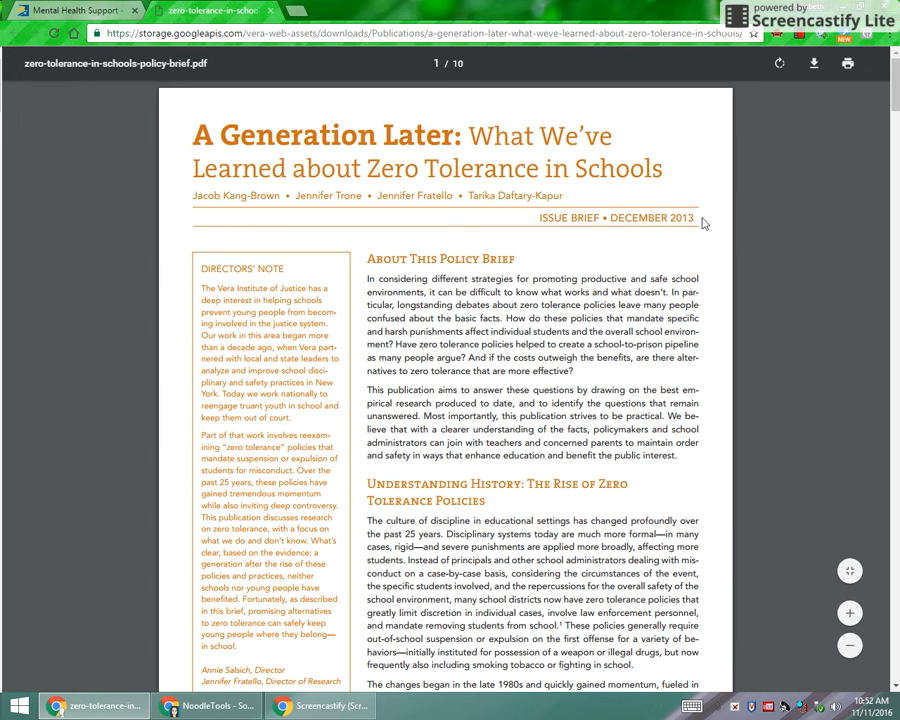
Scroll the brief from page 1's December 2013 date to page 2.
scroll("down", 3)
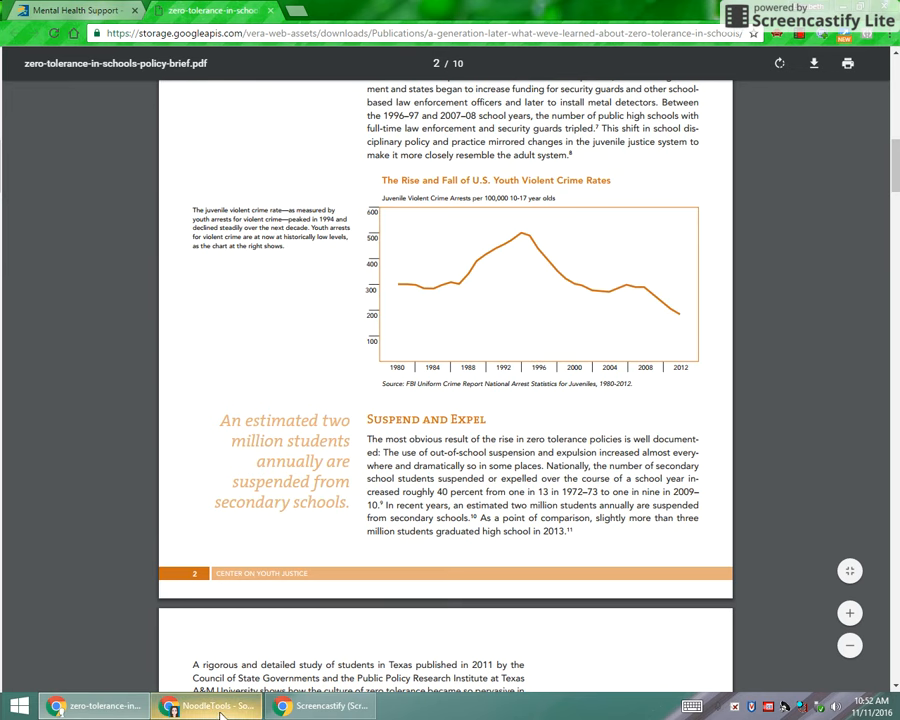
Set the publication date to December 2013 in the citation form.
left_click(205, 702)
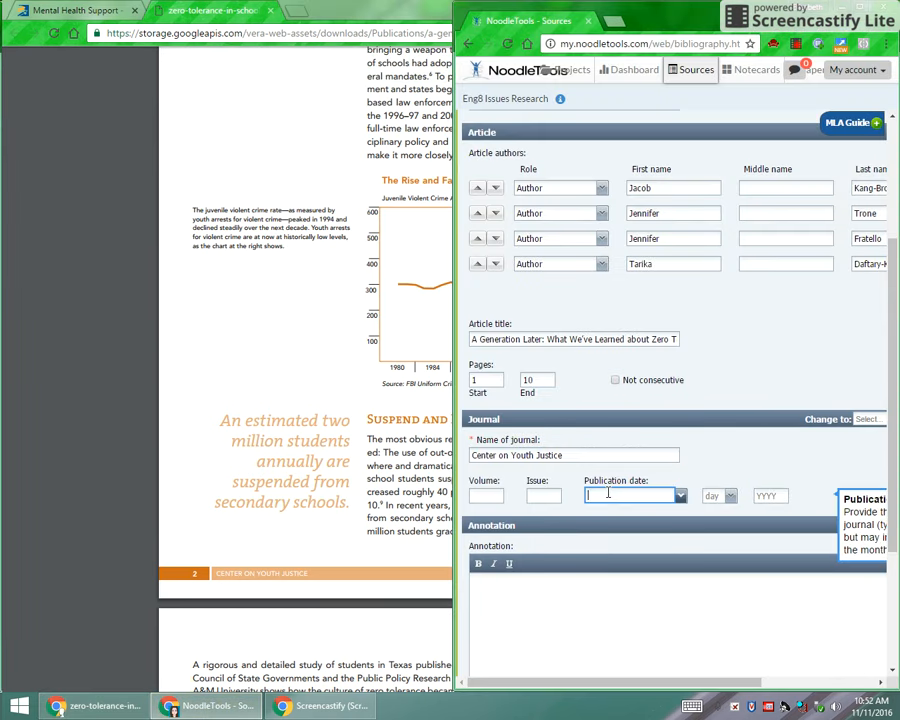
type("December")
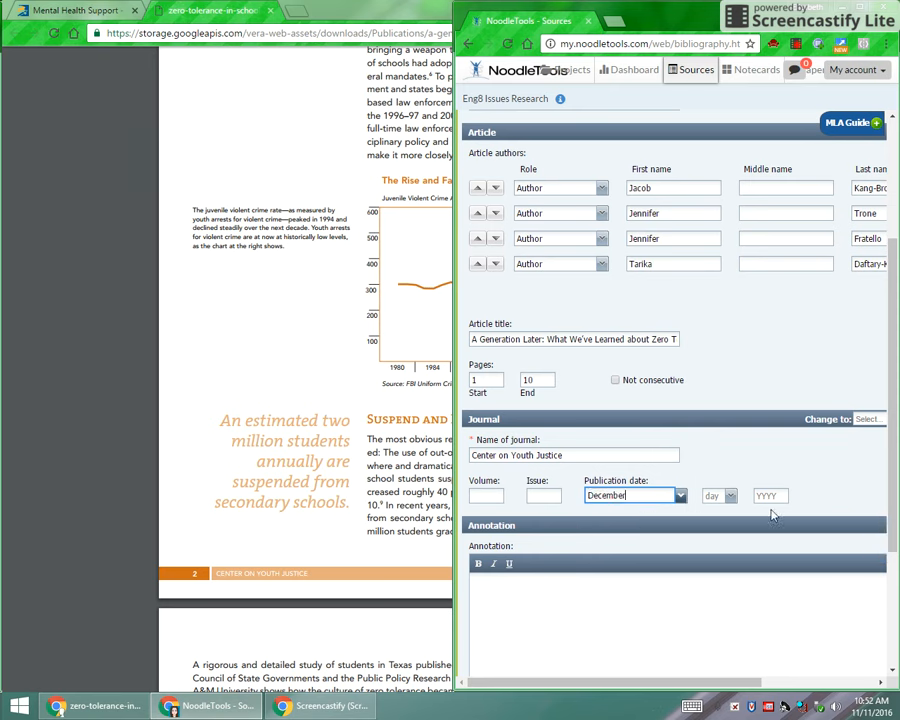
type("2013")
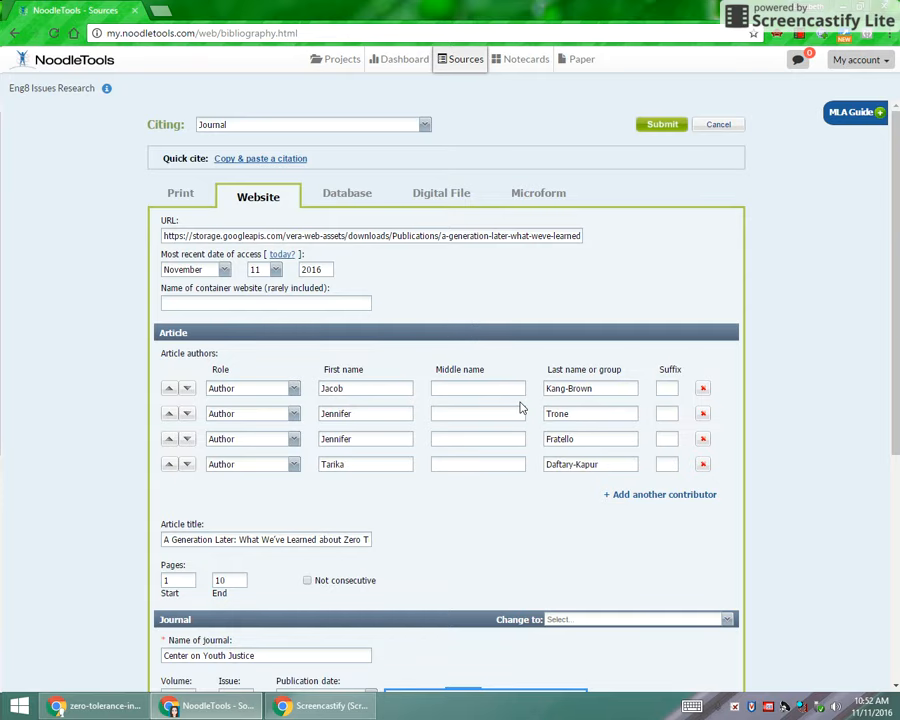
scroll("down", 3)
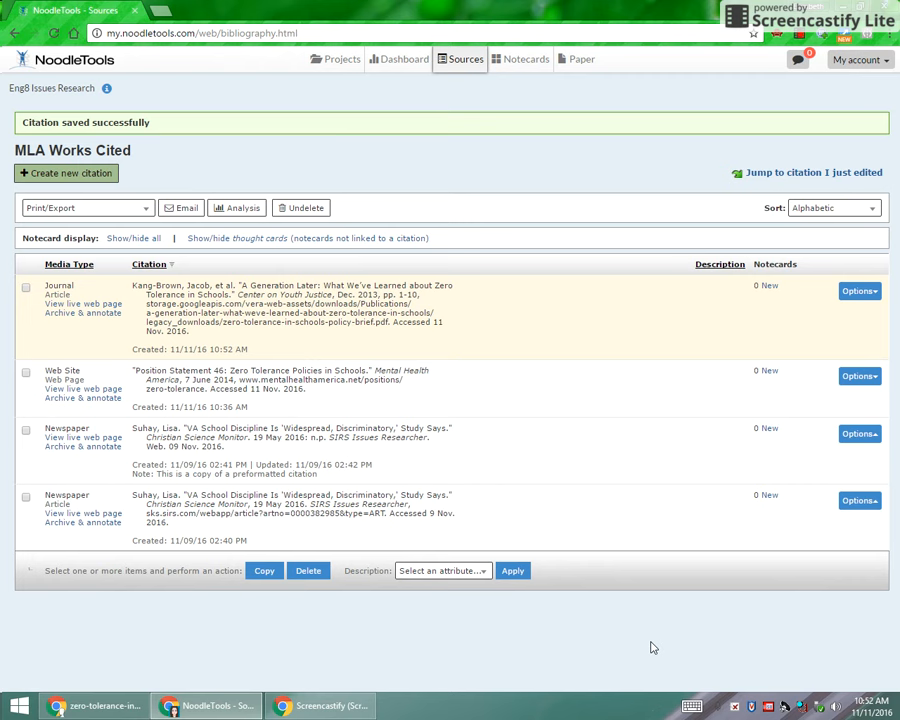
mouse_move(357, 495)
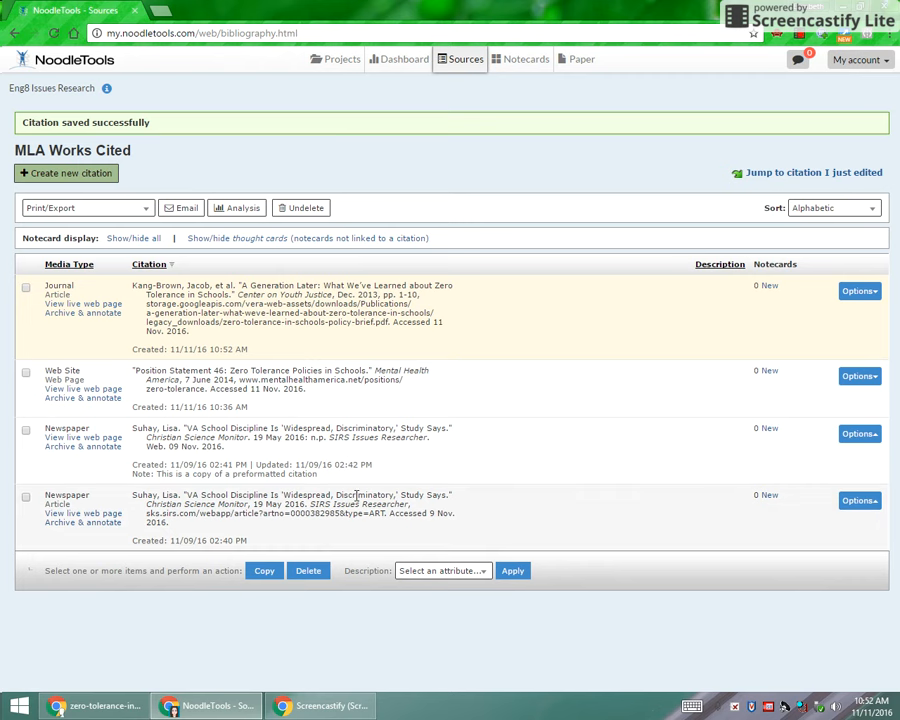